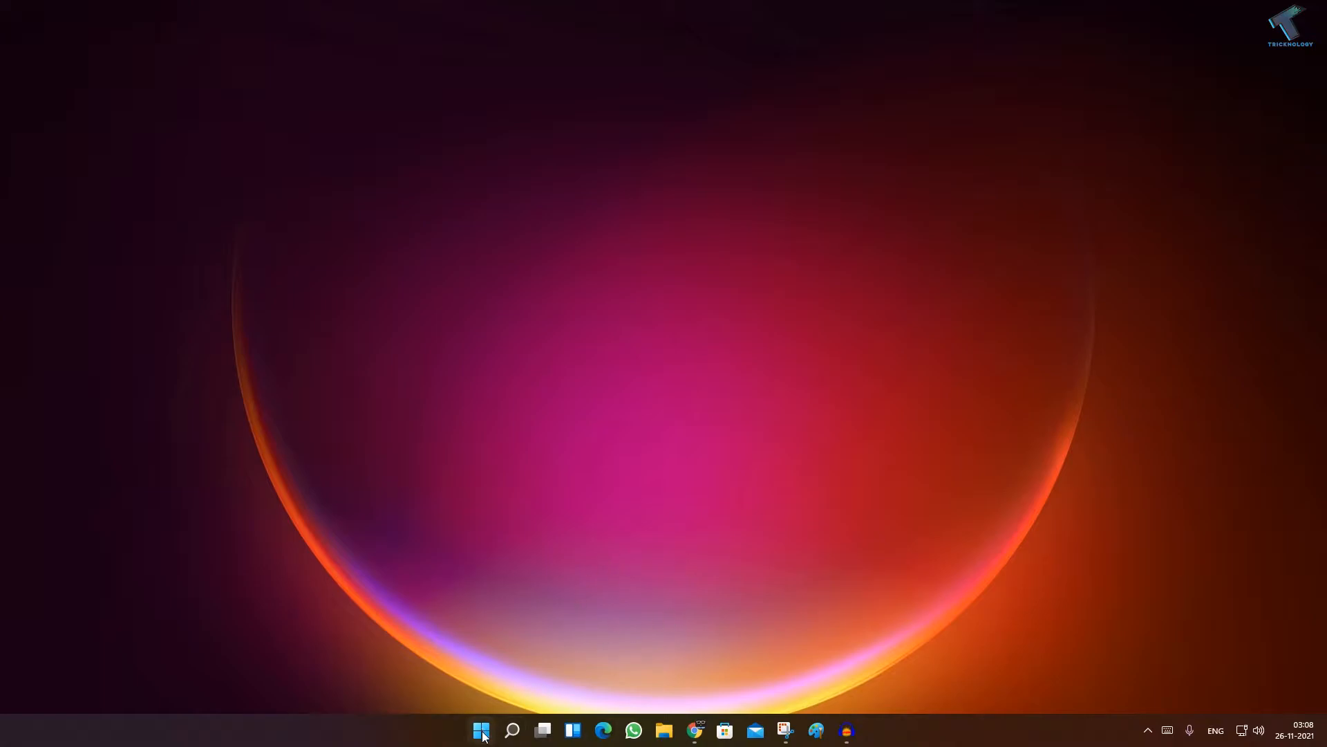
- Open the Start button's quick-link menu of system tools
right_click(481, 730)
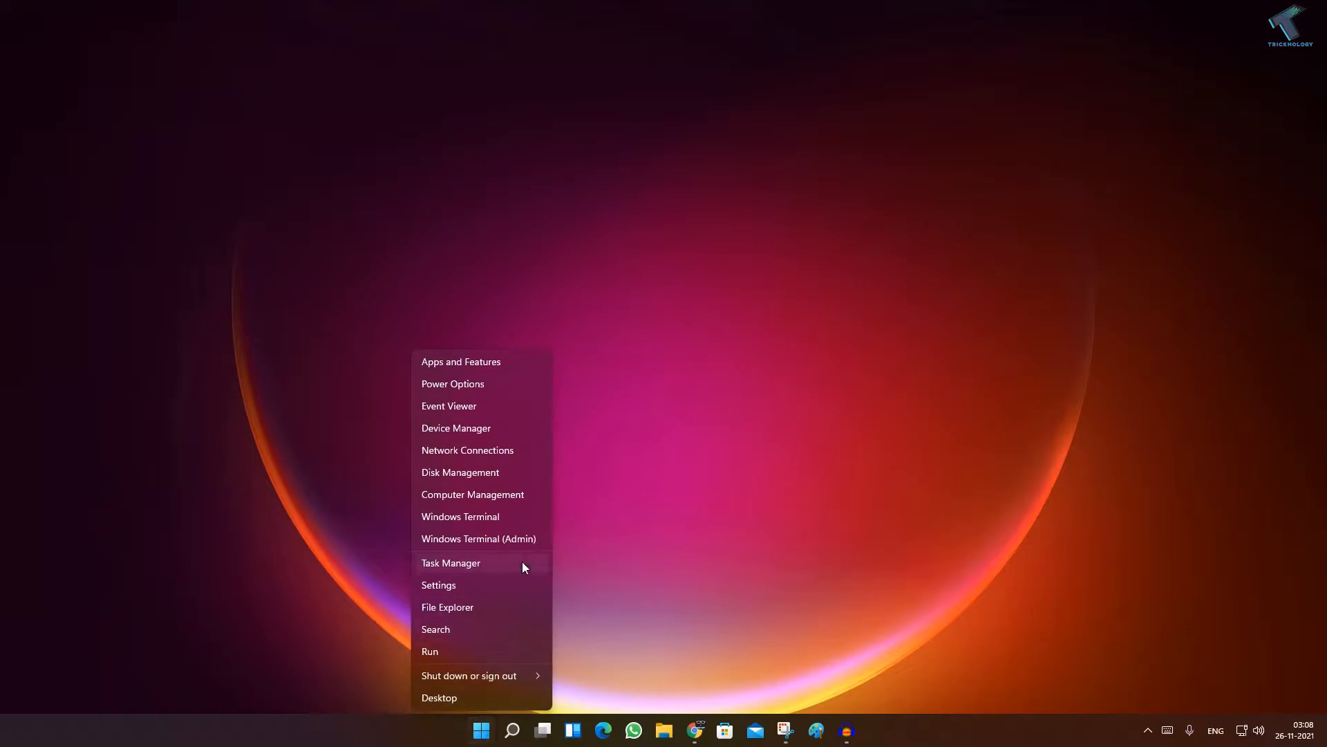
mouse_move(506, 500)
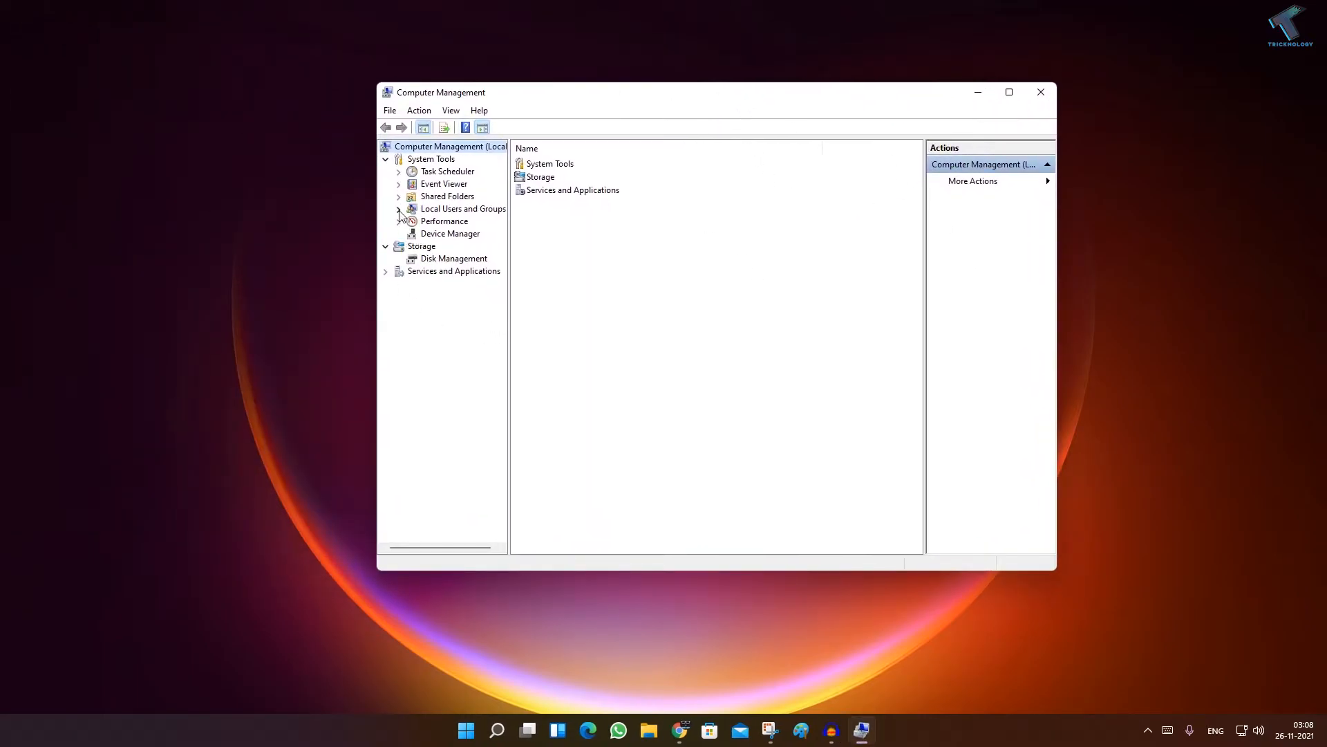
- Expand Local Users and Groups, view the Users list, then show the Groups list
left_click(399, 209)
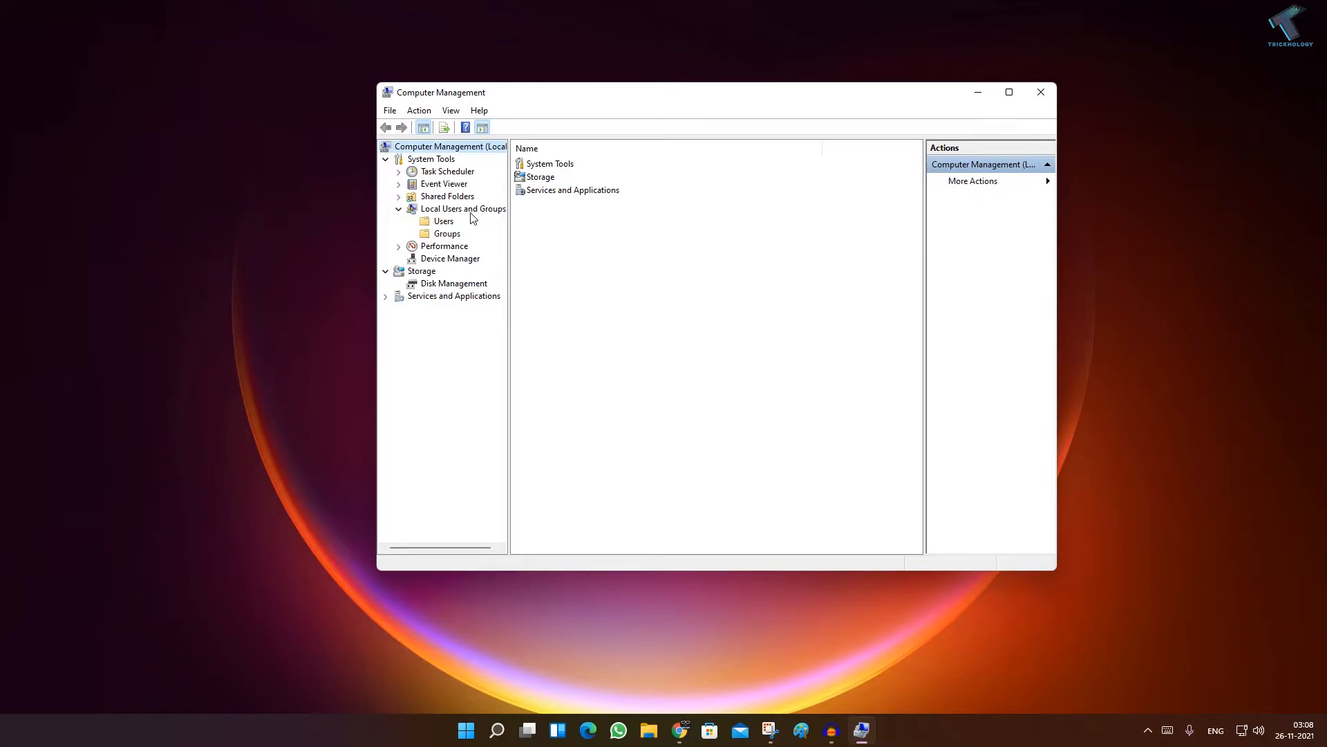
left_click(444, 221)
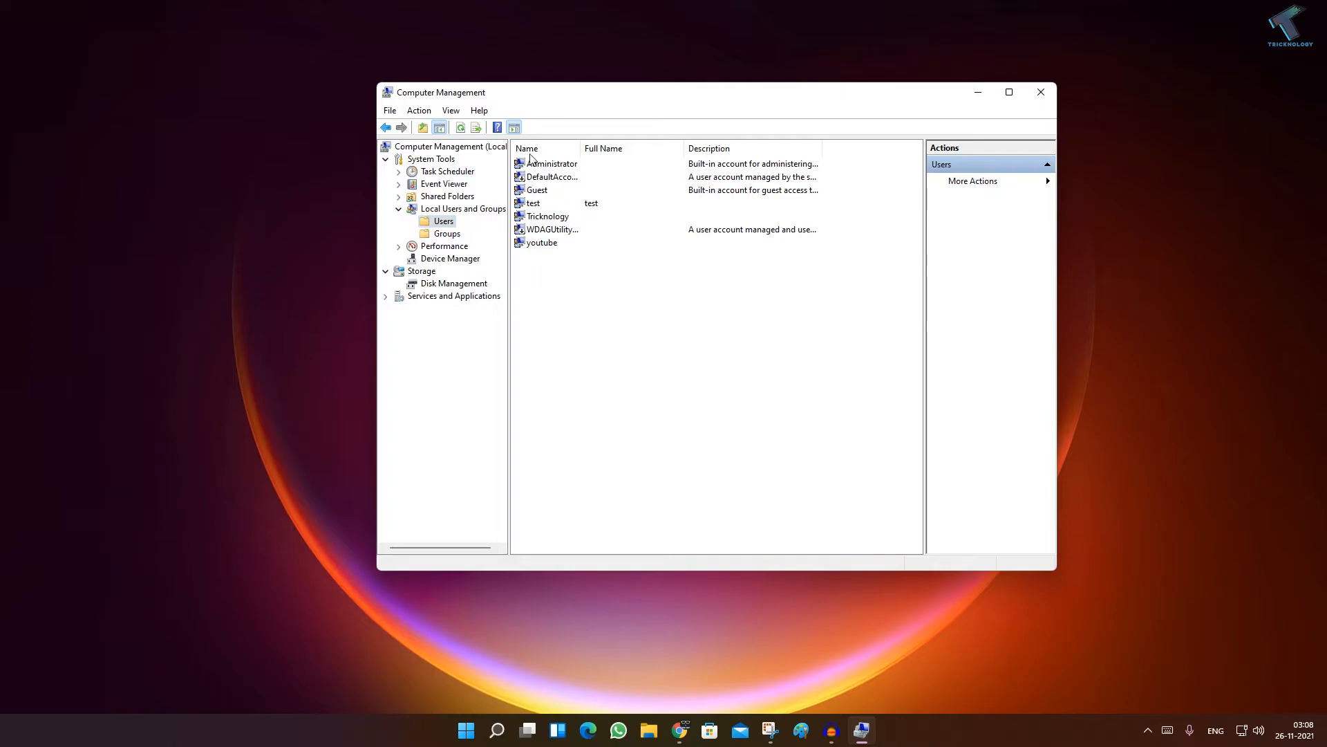
mouse_move(504, 228)
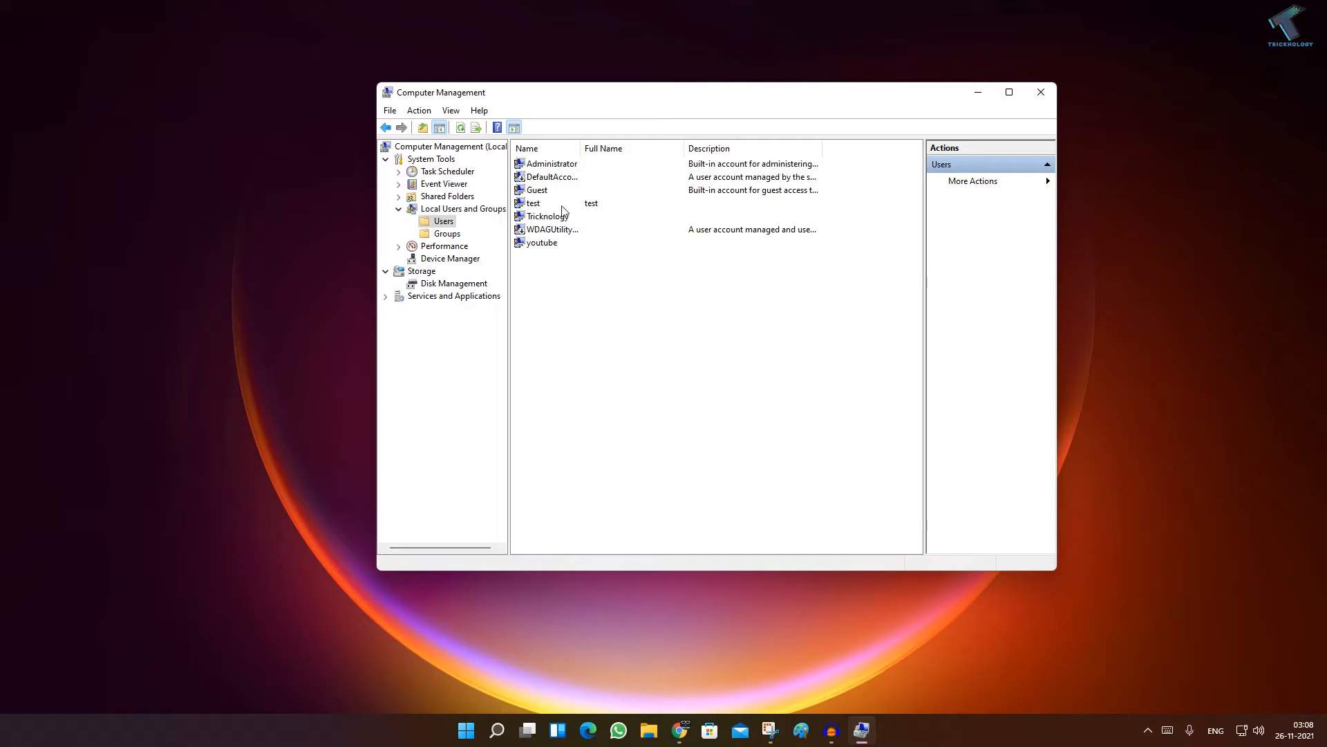
left_click(447, 234)
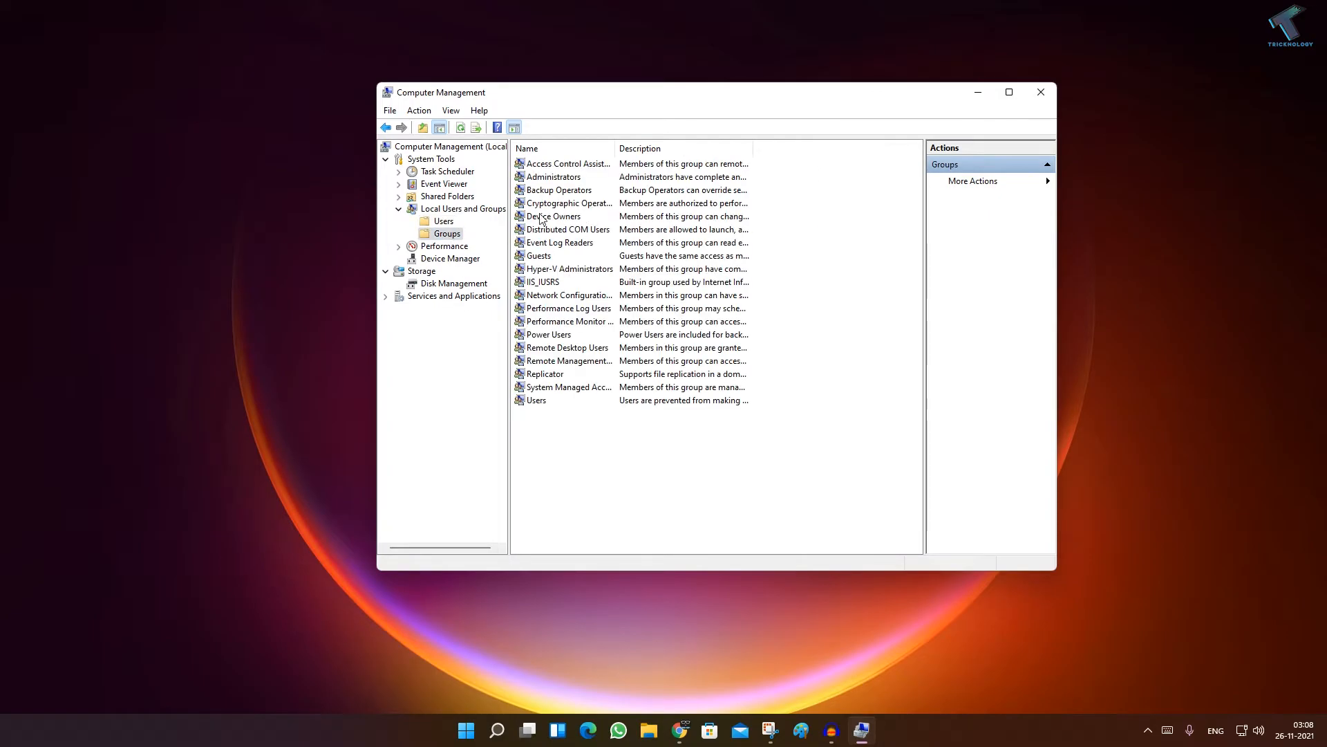
- Open Administrators group properties, listing Administrator, Tricknology and youtube as members
left_click(553, 176)
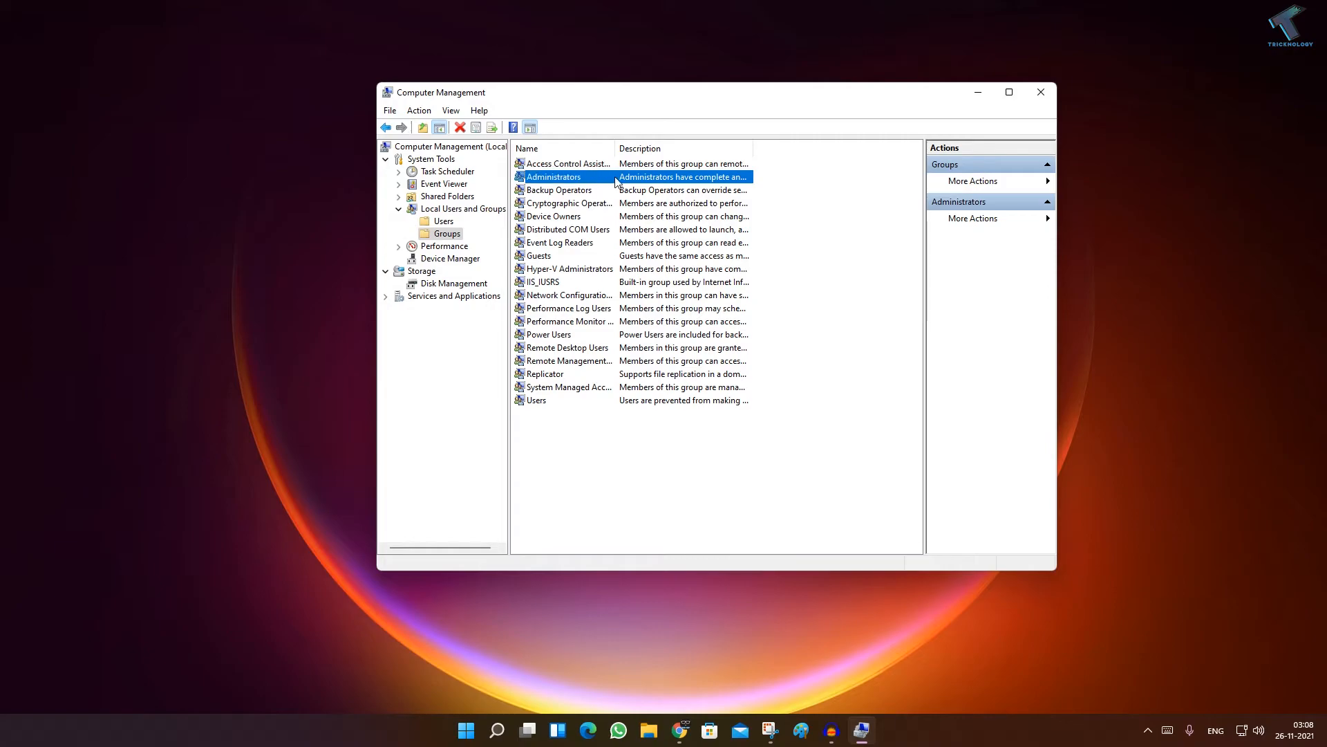
double_click(554, 176)
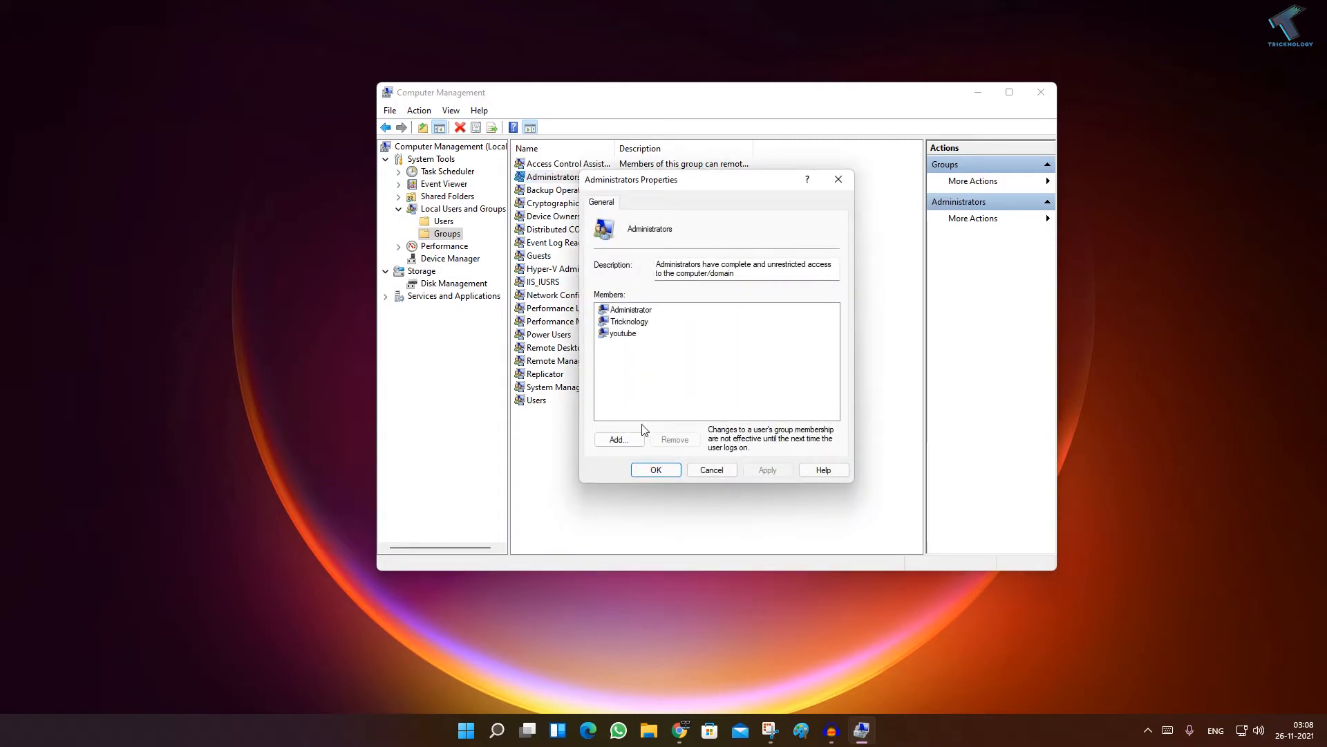
- Add the verified user 'test' to Administrators and save the group properties
left_click(618, 440)
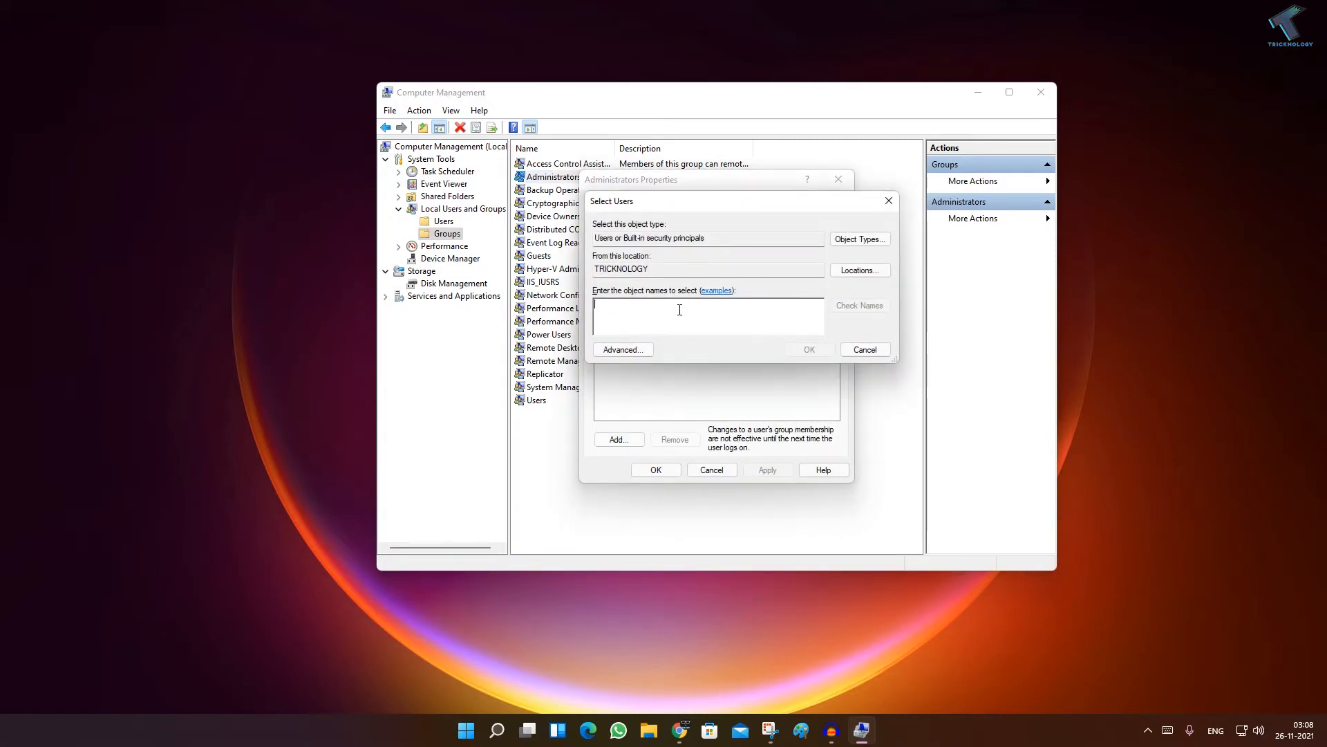
type("test")
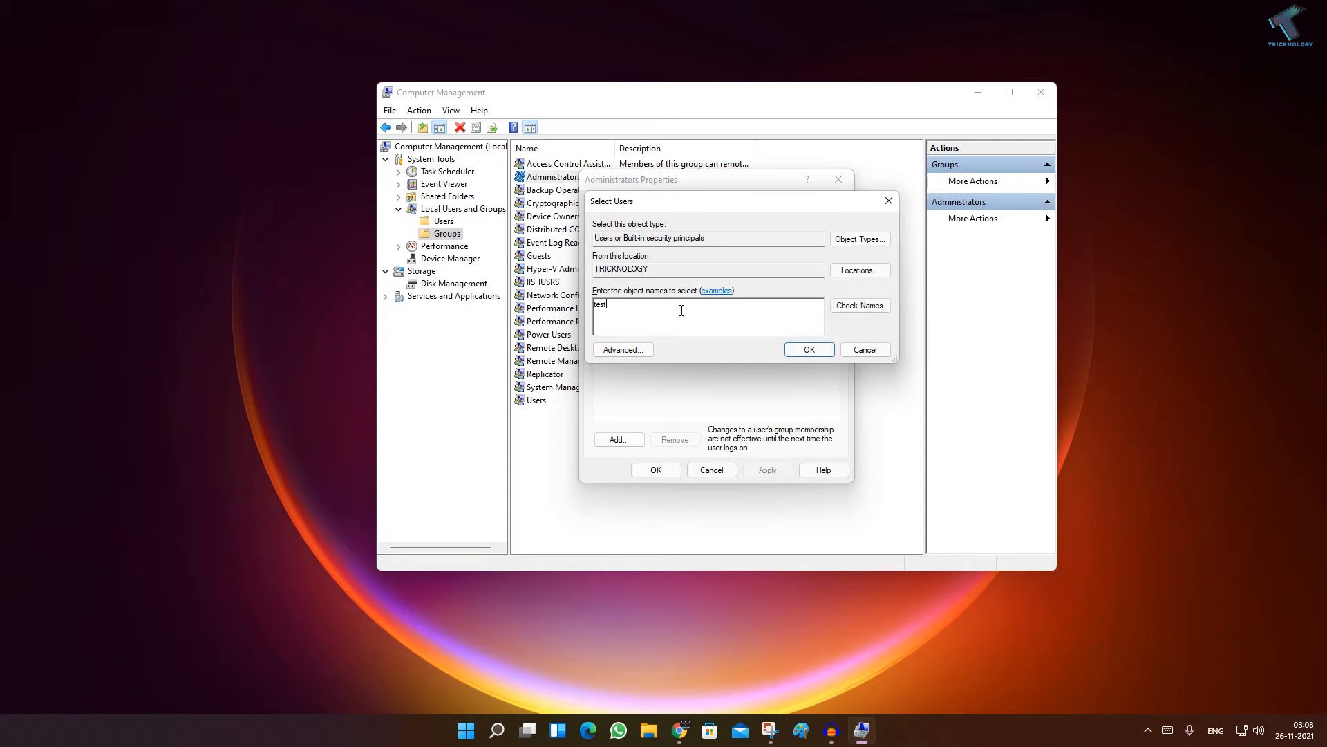
left_click(859, 305)
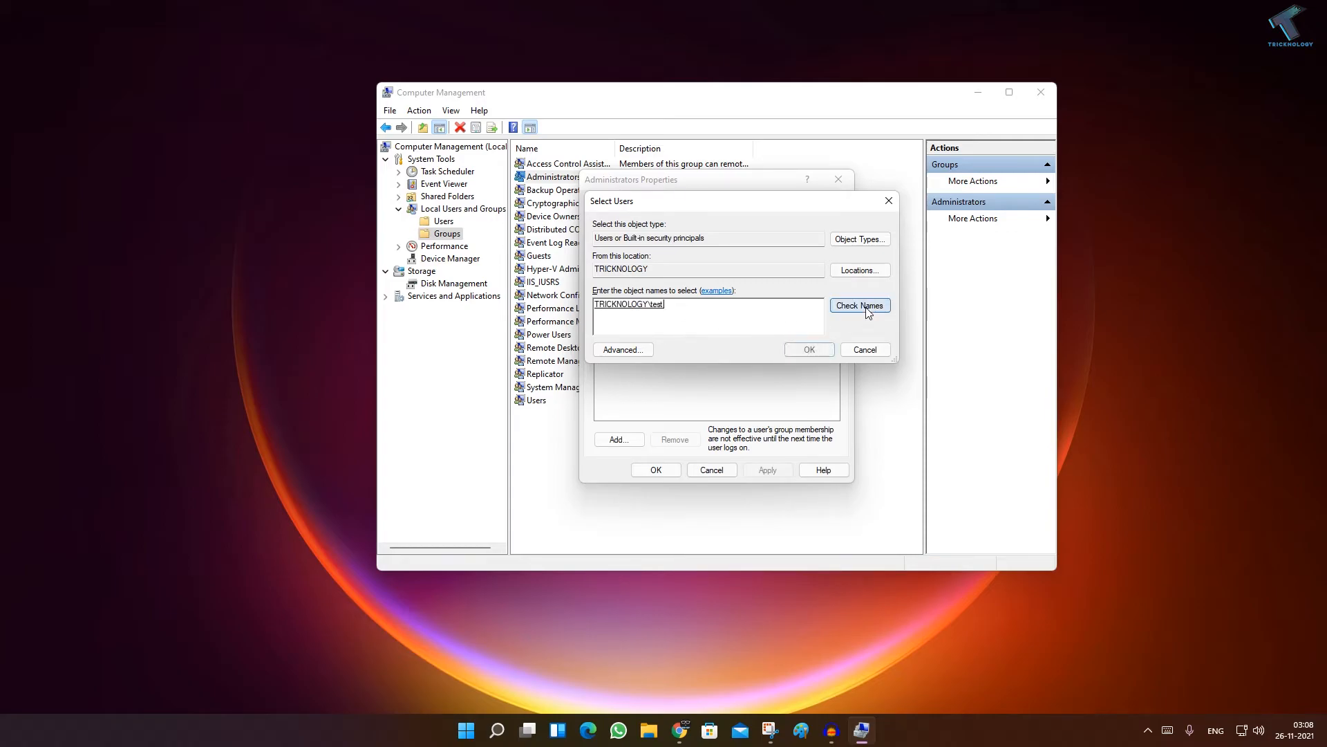
left_click(858, 305)
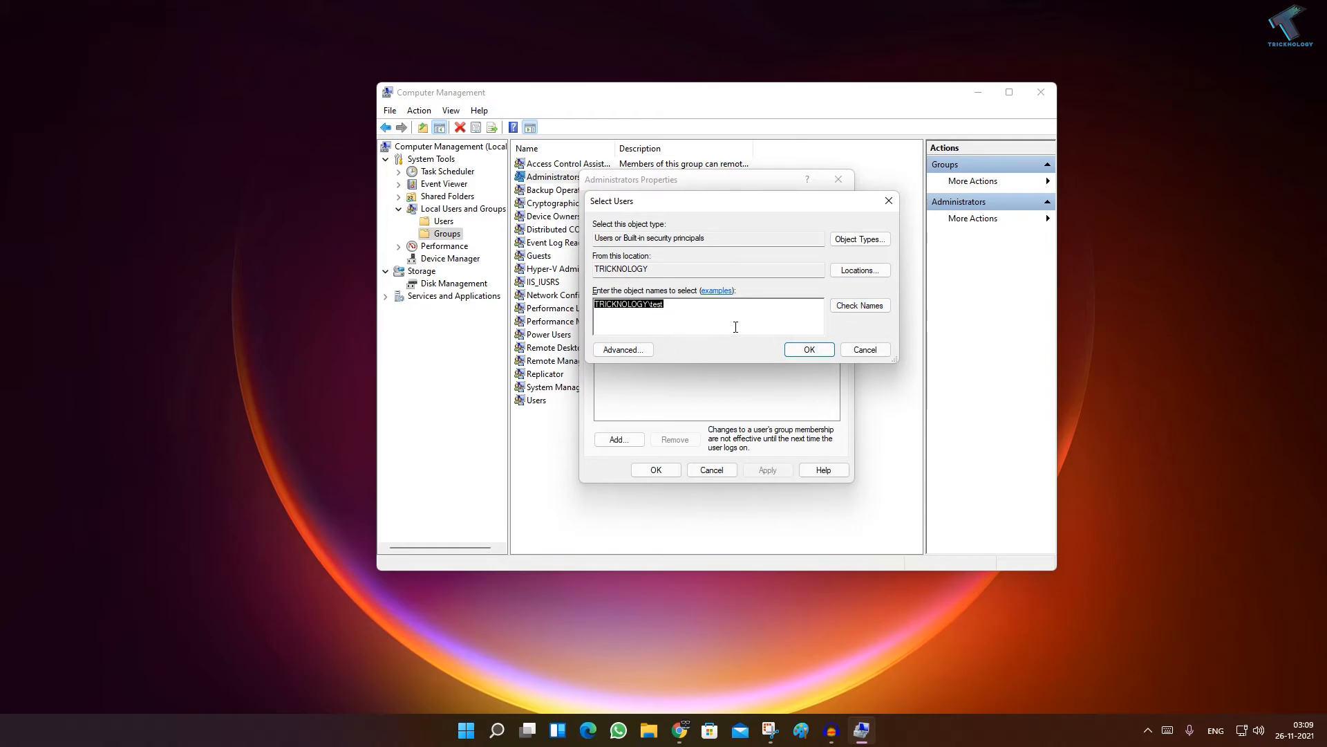
left_click(807, 348)
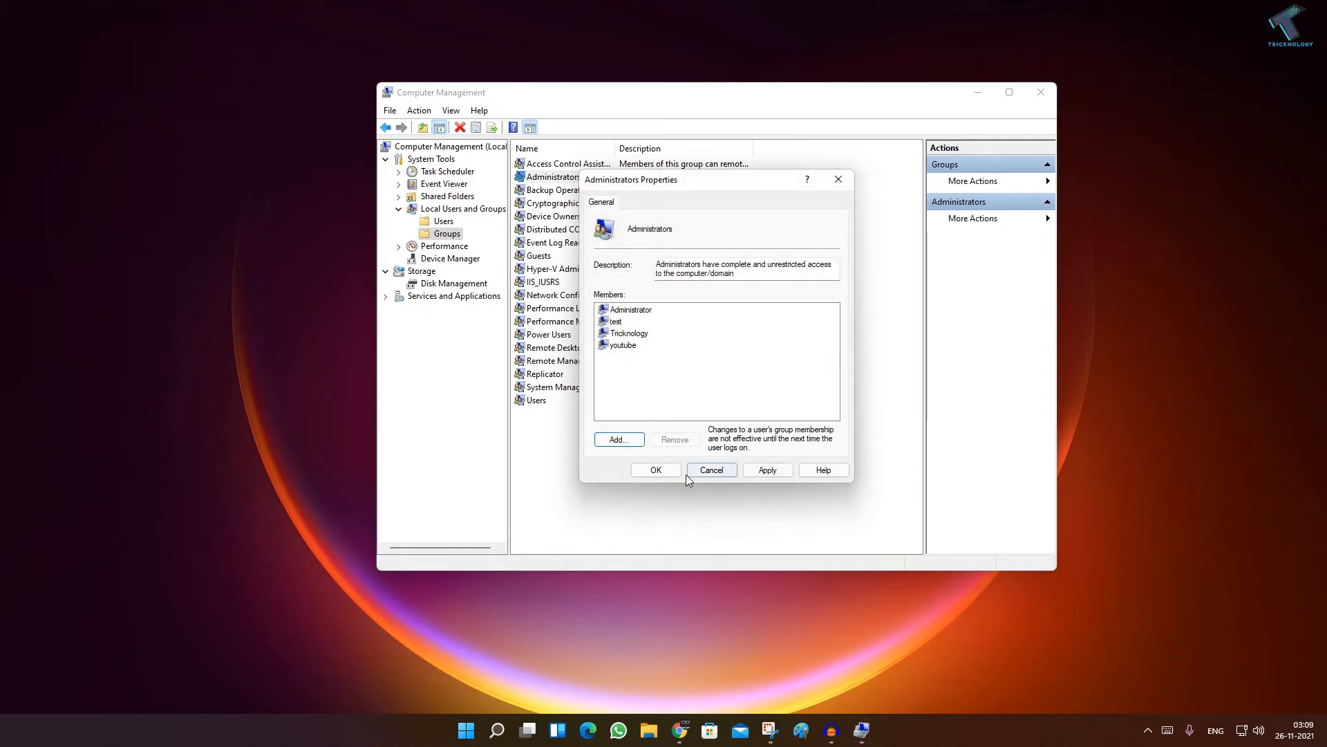
left_click(711, 471)
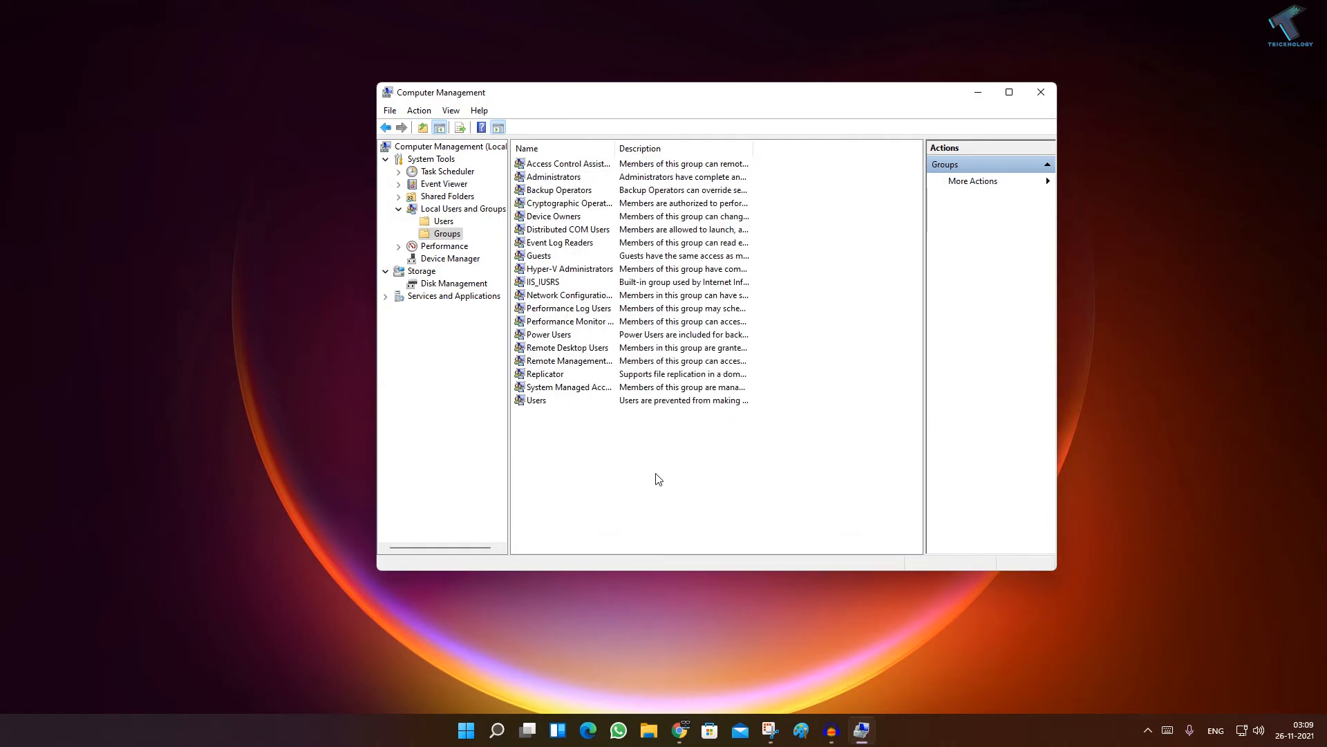
- Open the test account's properties, showing membership in Administrators and Users
right_click(533, 203)
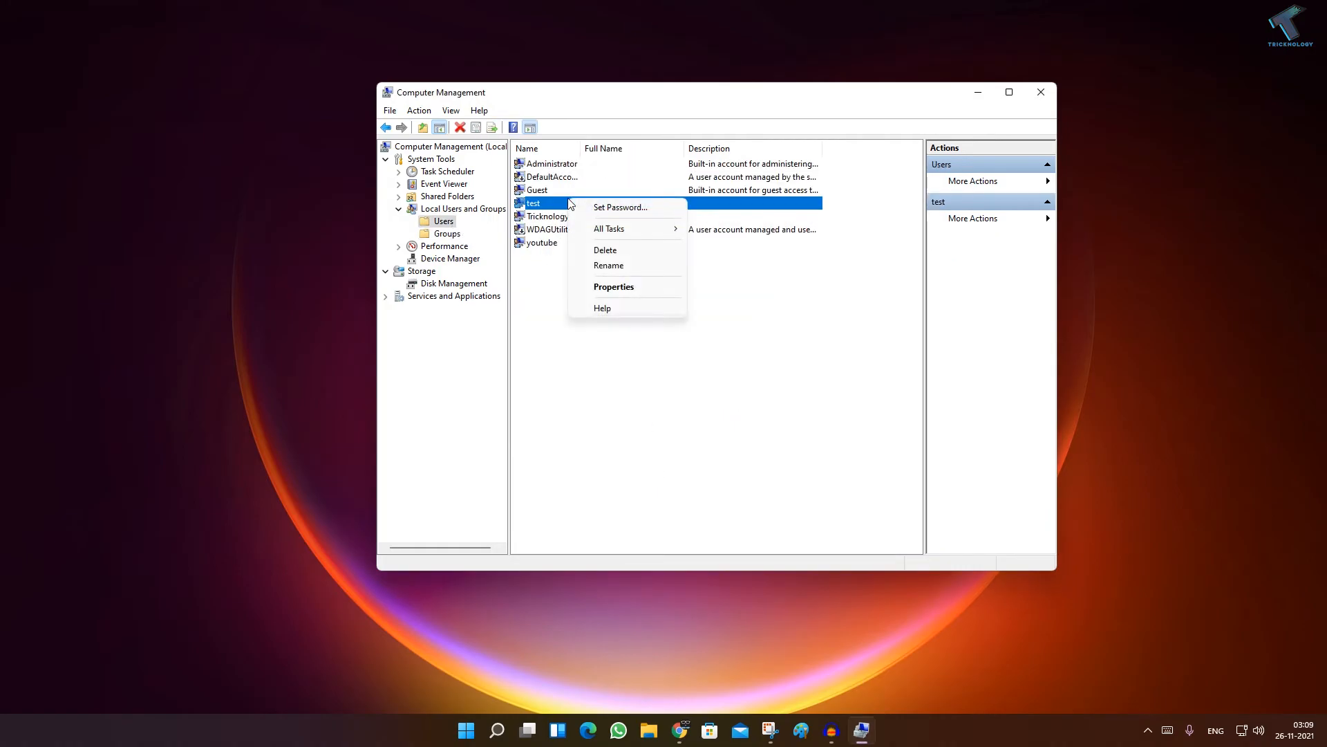
left_click(614, 286)
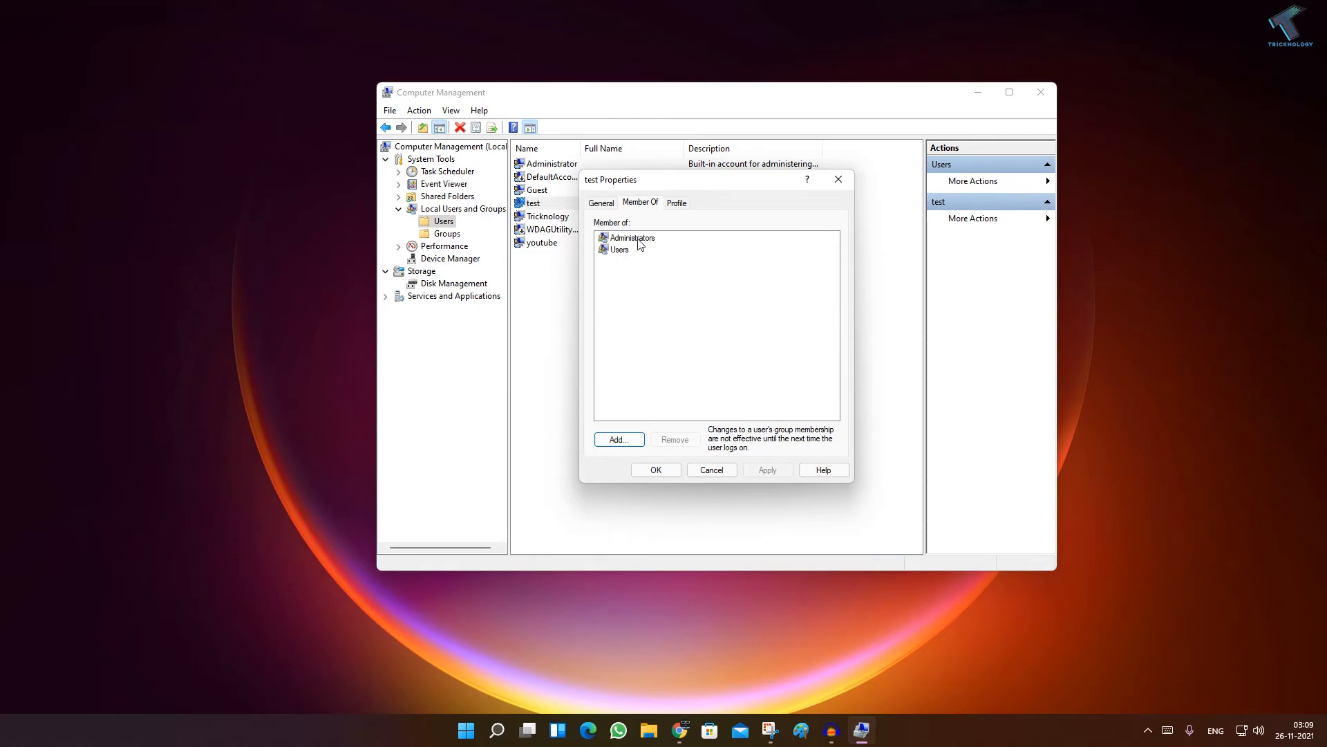
mouse_move(849, 192)
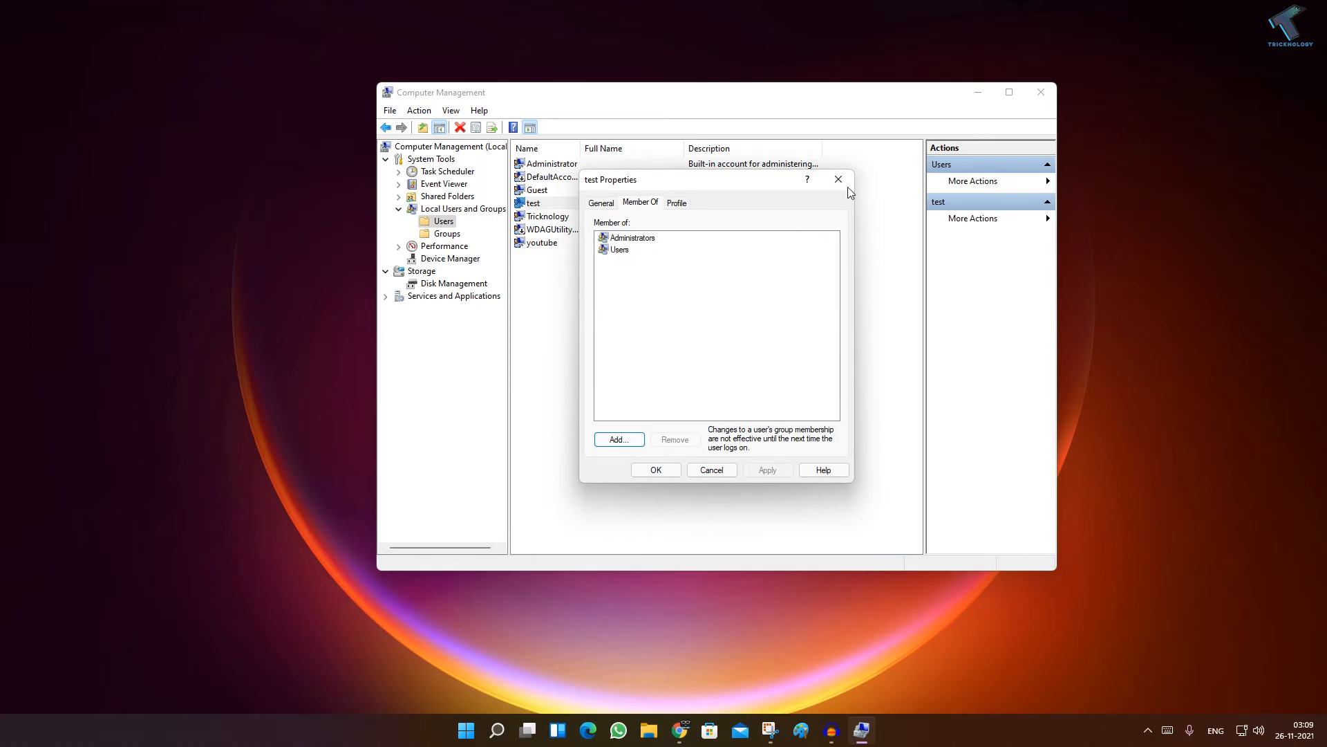